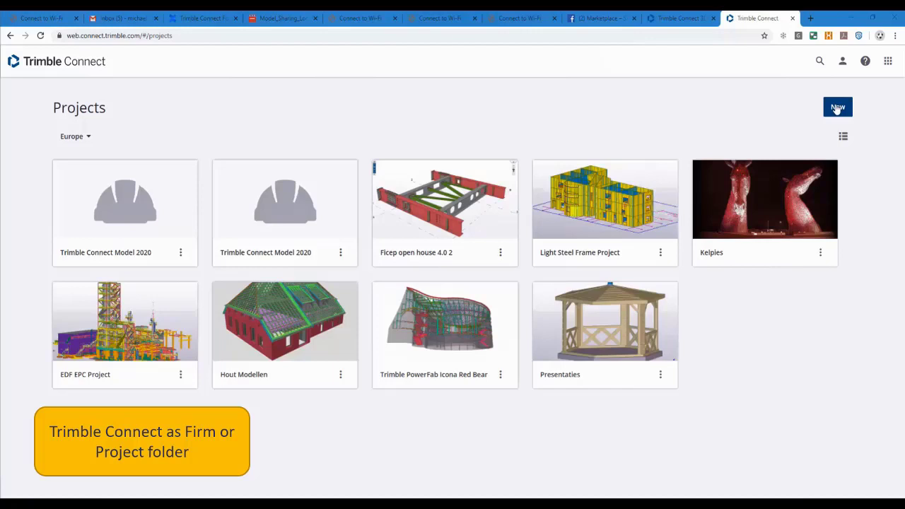
{"action": "mouse_move", "coordinate": [311, 442]}
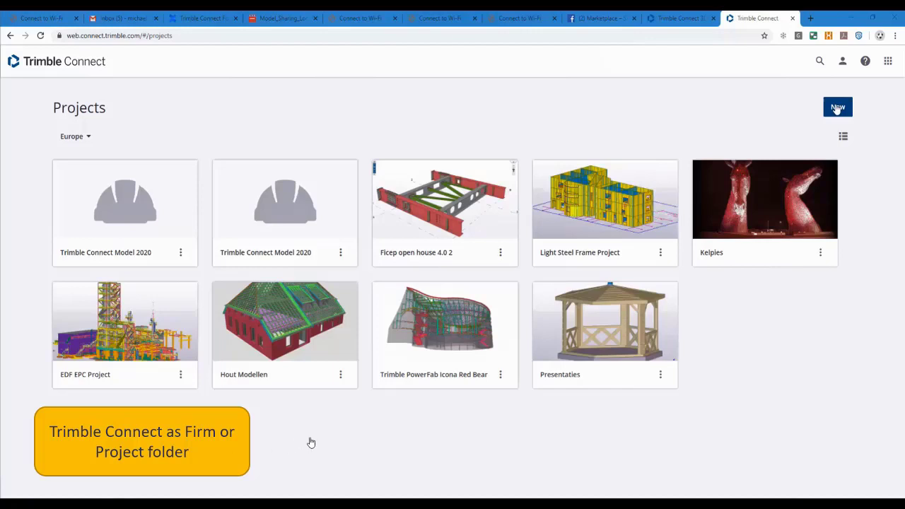
- Create the Europe-hosted Trimble Connect project 'My Company Firm Folder' with an image and subscription
{"action": "left_click", "coordinate": [837, 107]}
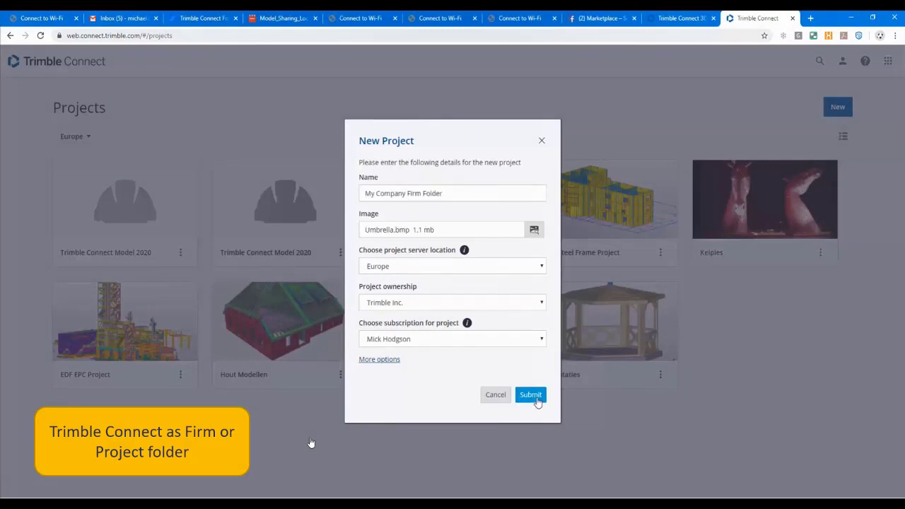
{"action": "left_click", "coordinate": [530, 394]}
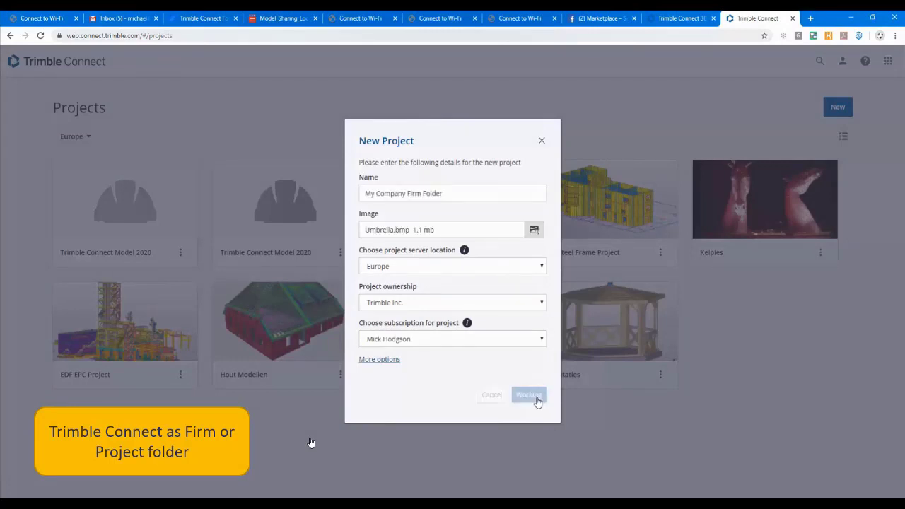
- Upload the Firm folder with the style and handrail settings files into the project Explorer
{"action": "left_click", "coordinate": [528, 394]}
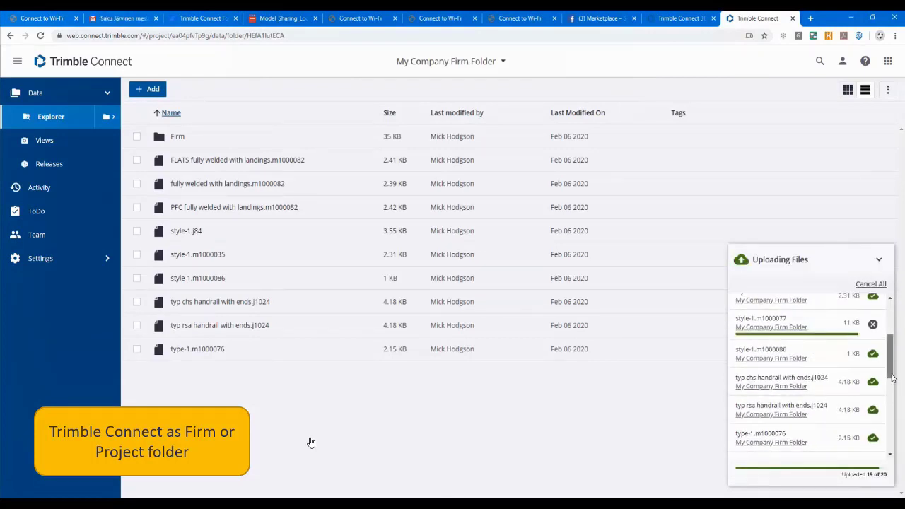
{"action": "scroll", "scroll_direction": "down", "scroll_amount": 3}
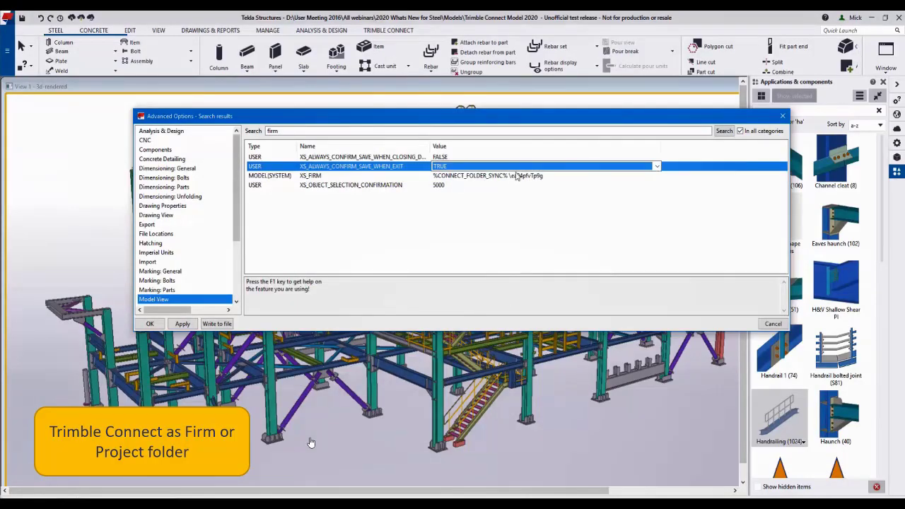
- Set XS_FIRM to %CONNECT_FOLDER_SYNC%\ea04pfvTp9g, apply it and acknowledge the reopen warning
{"action": "left_click", "coordinate": [309, 176]}
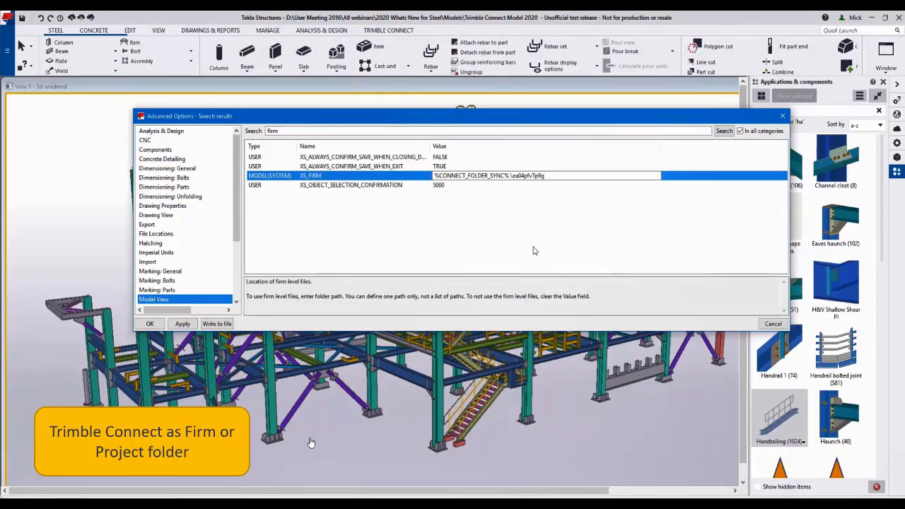
{"action": "left_click", "coordinate": [182, 323]}
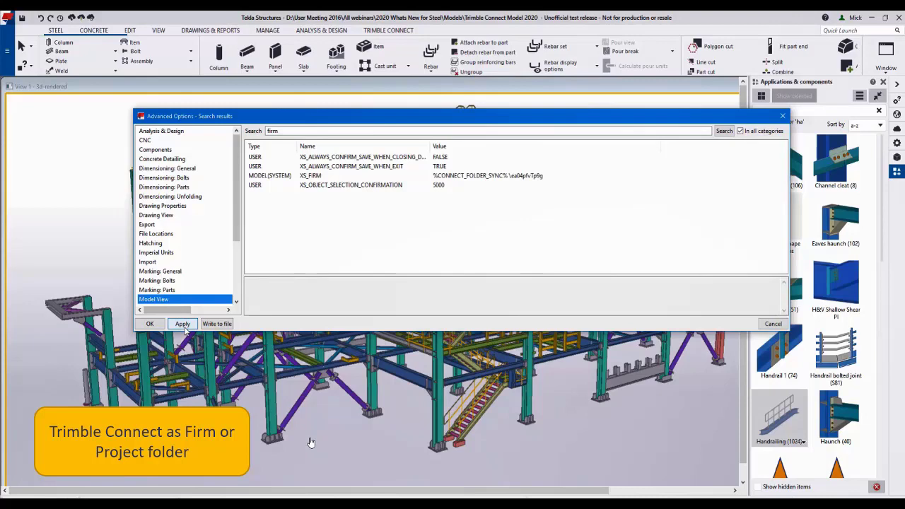
{"action": "left_click", "coordinate": [181, 324]}
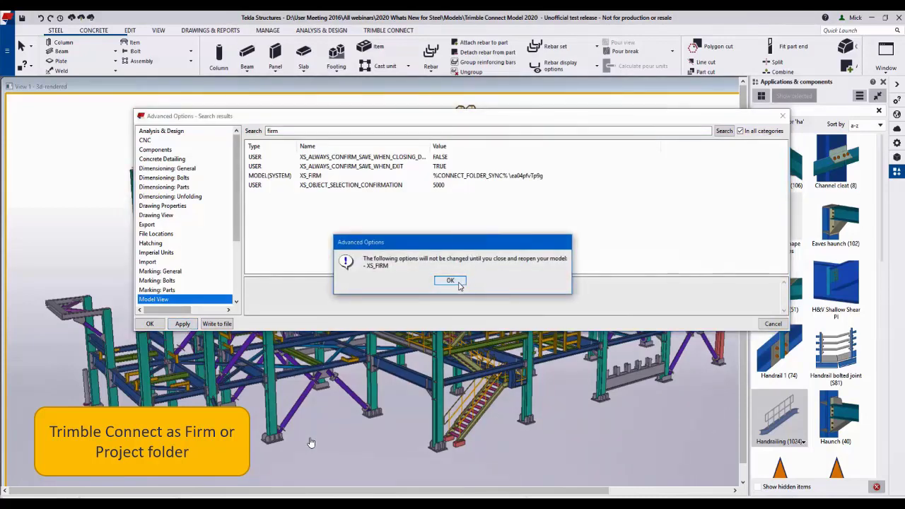
{"action": "left_click", "coordinate": [450, 280]}
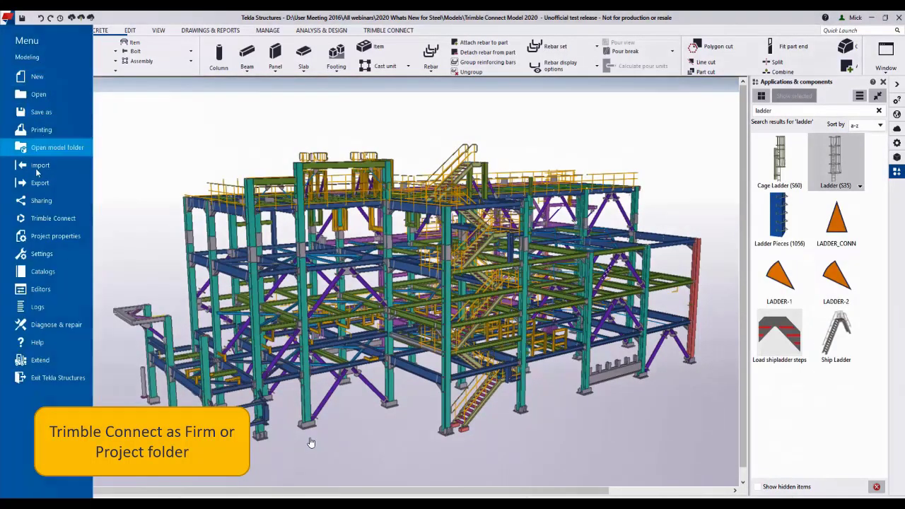
{"action": "left_click", "coordinate": [42, 253]}
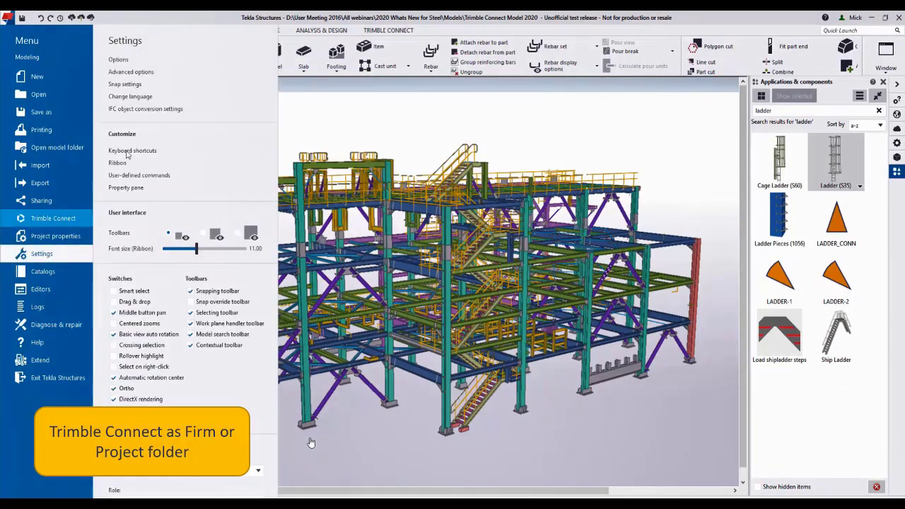
{"action": "left_click", "coordinate": [130, 71]}
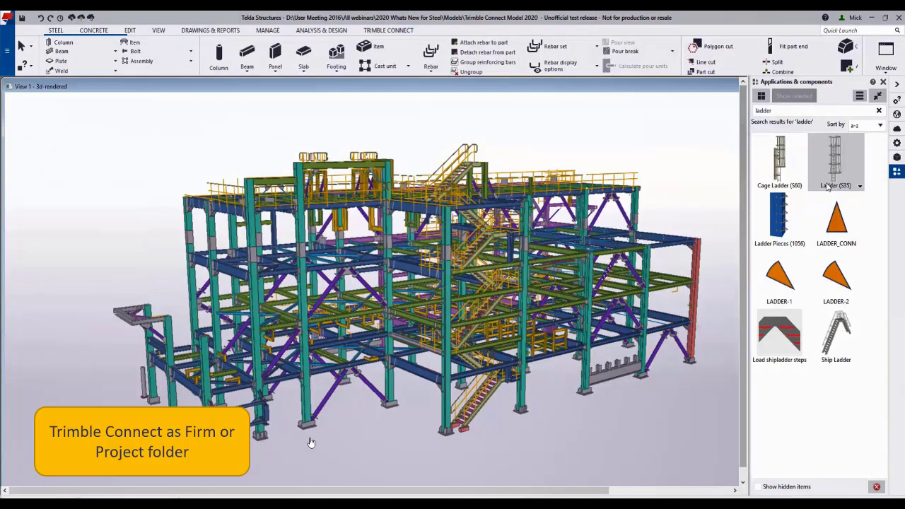
- Load the style-1 settings into the Ladder (S35) component, check its parts, and close it
{"action": "double_click", "coordinate": [836, 159]}
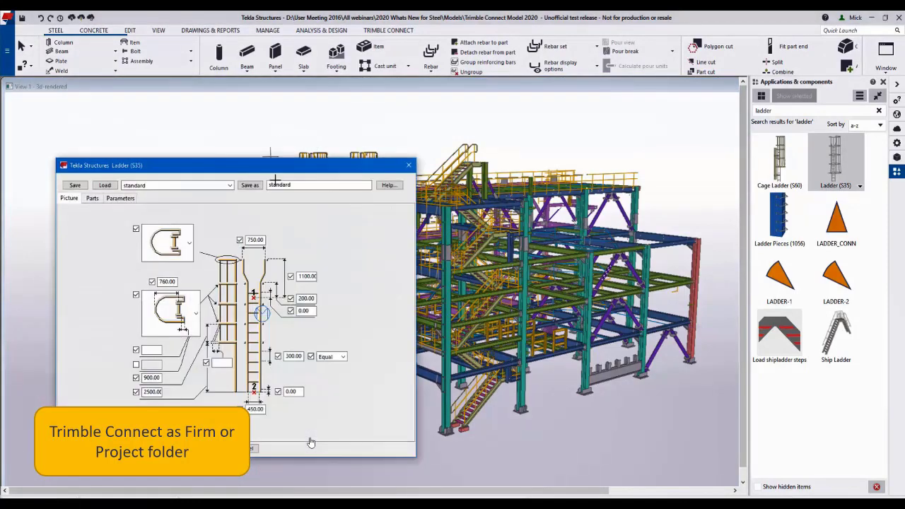
{"action": "left_click", "coordinate": [229, 184]}
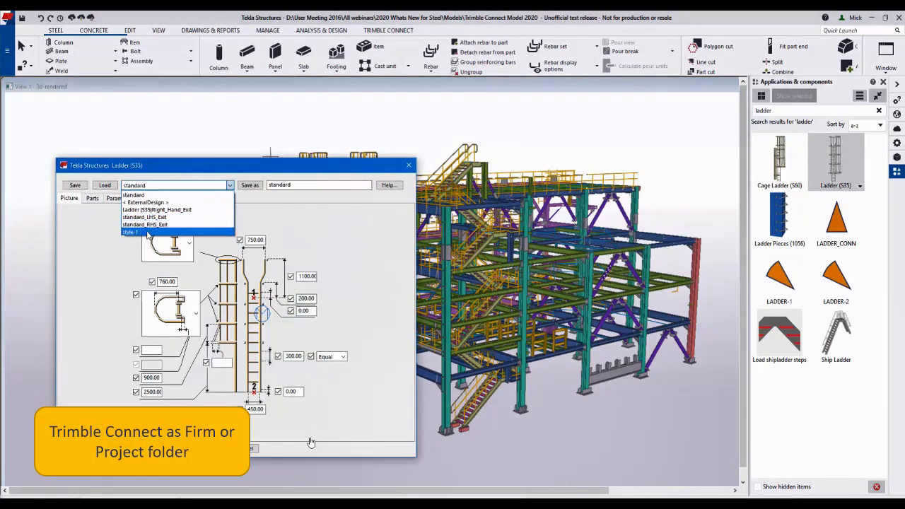
{"action": "left_click", "coordinate": [131, 231]}
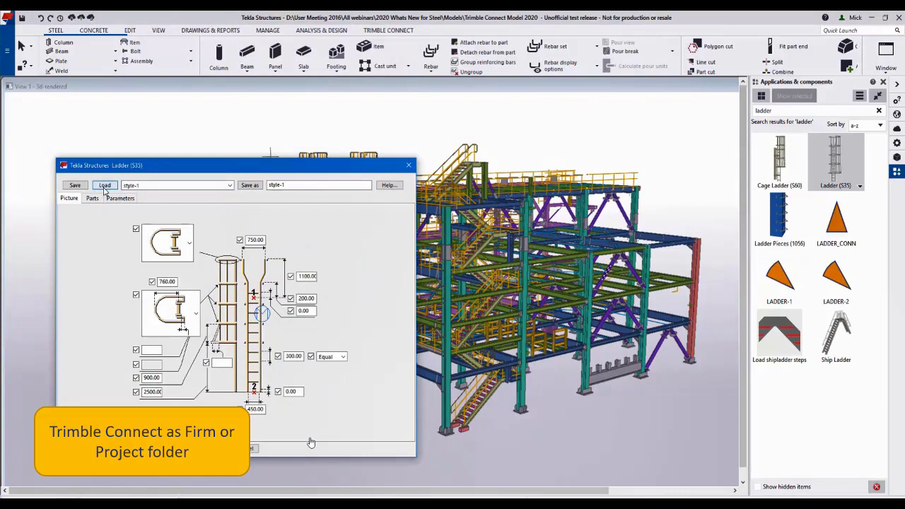
{"action": "left_click", "coordinate": [92, 198]}
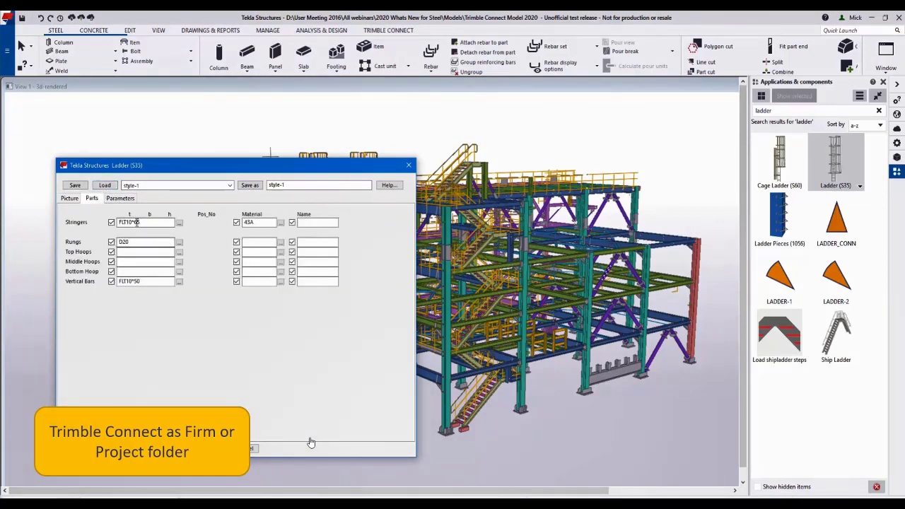
{"action": "left_click", "coordinate": [69, 198]}
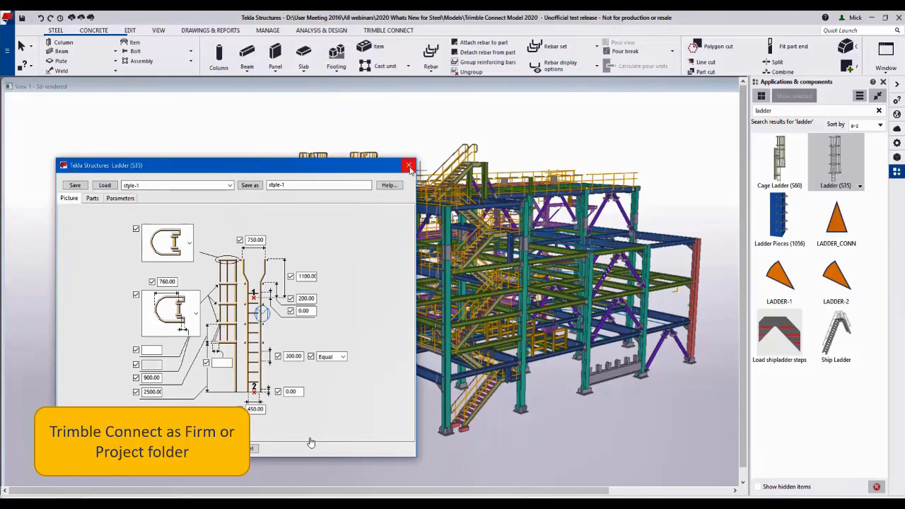
{"action": "mouse_move", "coordinate": [409, 167]}
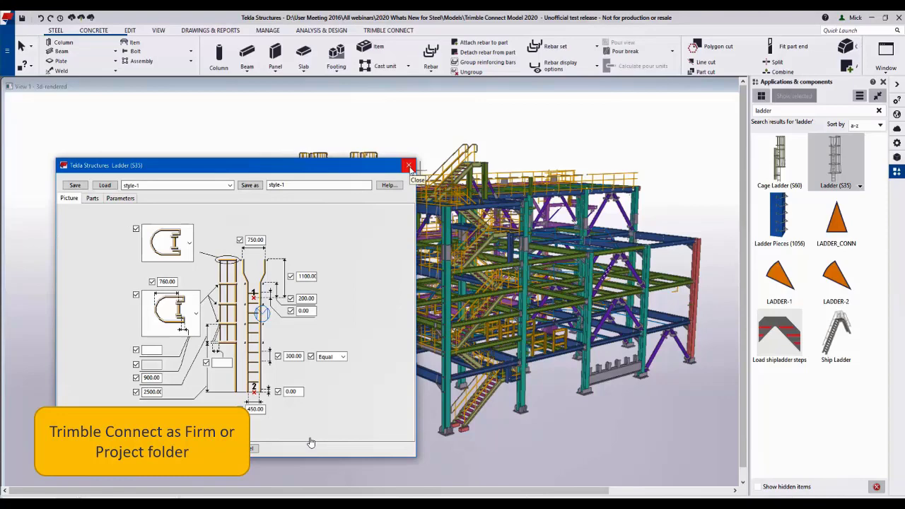
{"action": "left_click", "coordinate": [408, 166]}
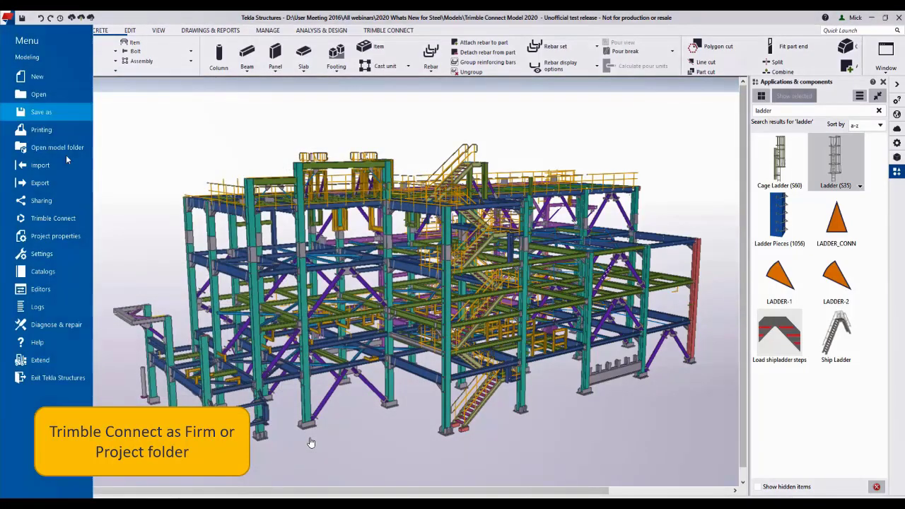
- Send the model changes via Sharing with code 001 and comment 'Beams Added'
{"action": "left_click", "coordinate": [41, 200]}
{"action": "type", "text": "Beams Added"}
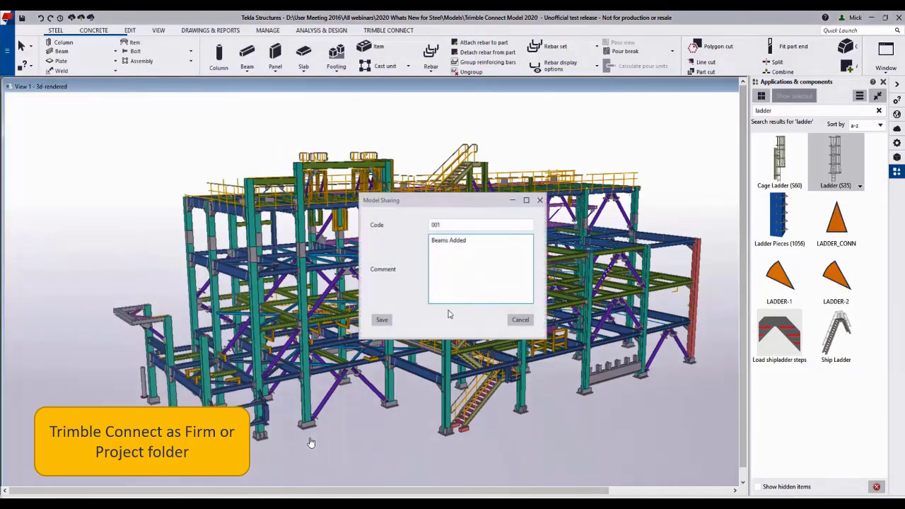
{"action": "left_click", "coordinate": [381, 319]}
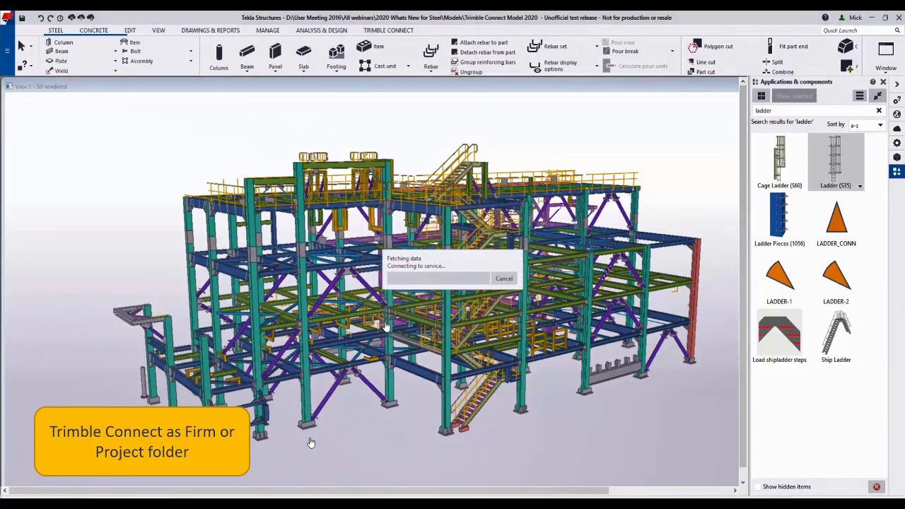